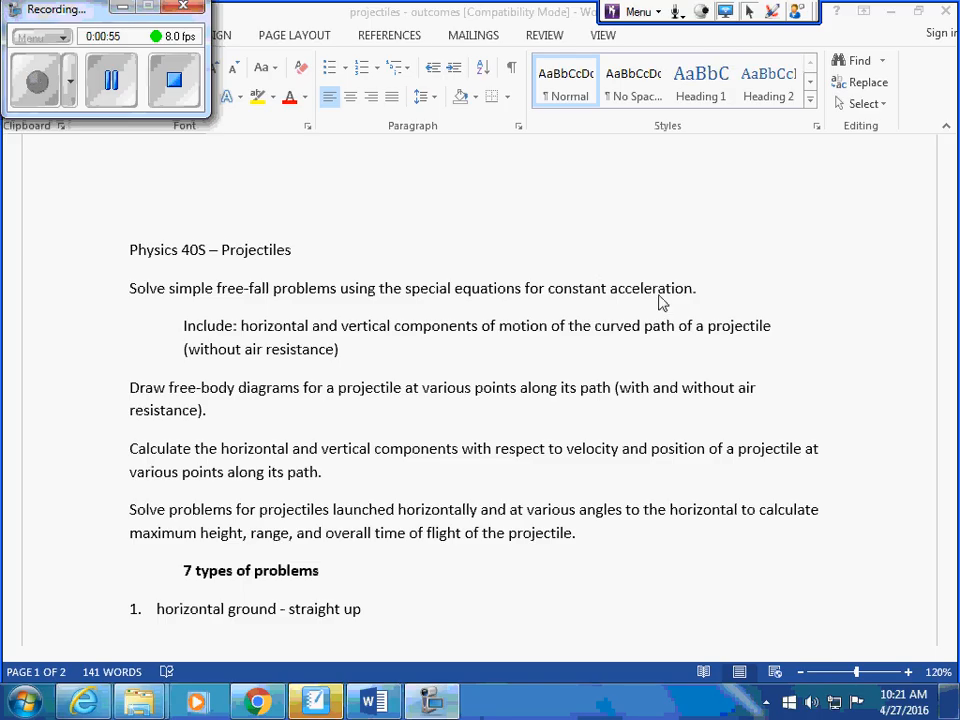
Scroll the outcomes document down to the '7 types of problems' list
scroll("down", 3)
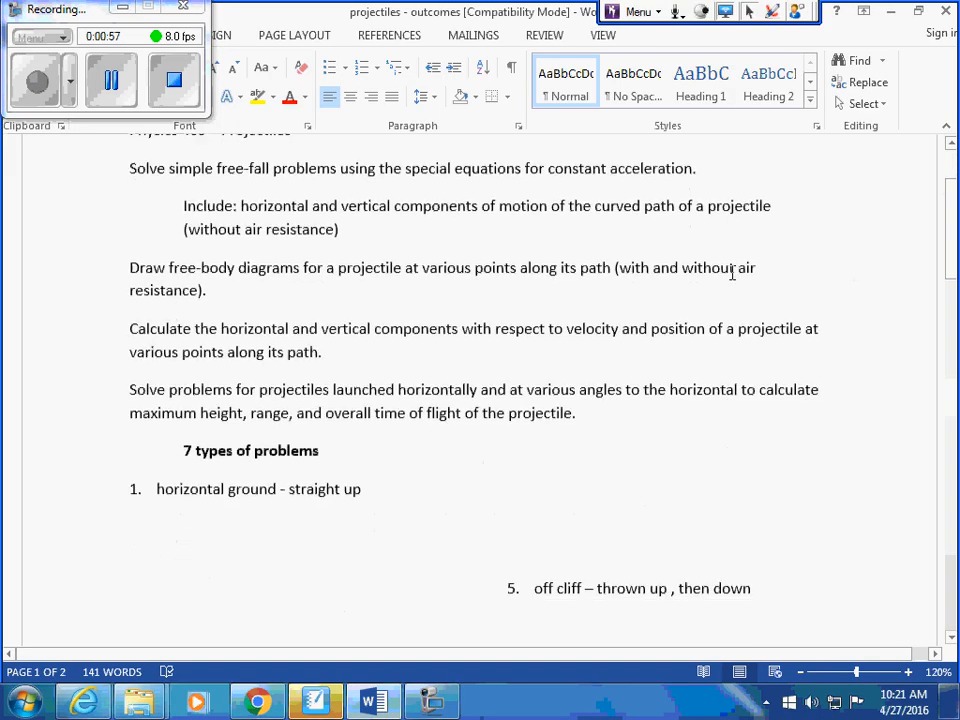
scroll("down", 3)
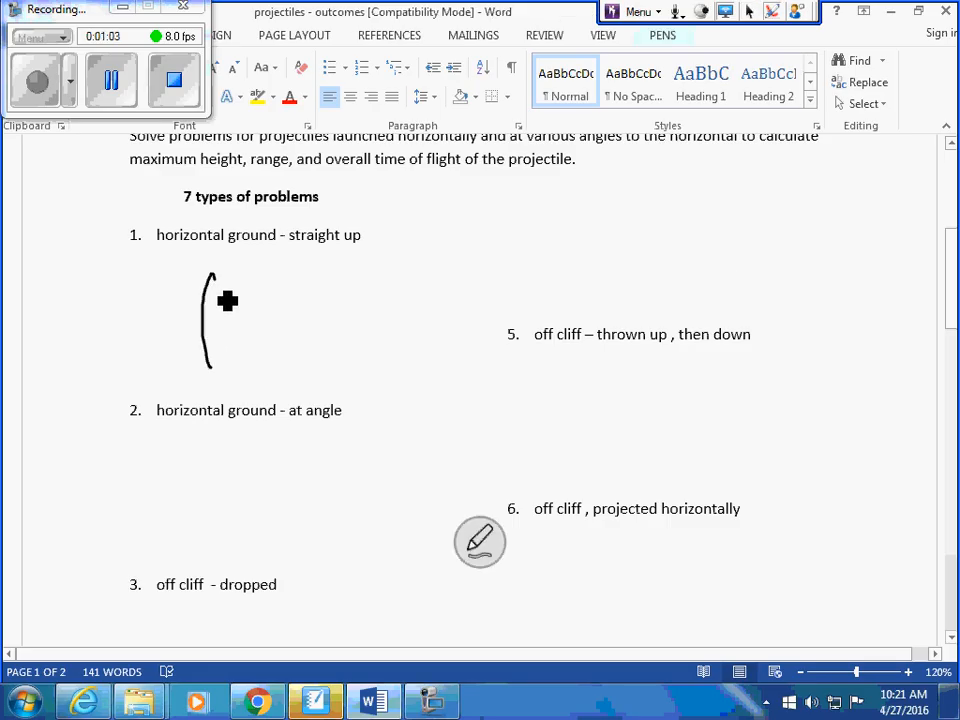
Sketch the straight-up path for problem 1 and the ground line with curved arc for problem 2
left_click_drag(210, 296, 244, 378)
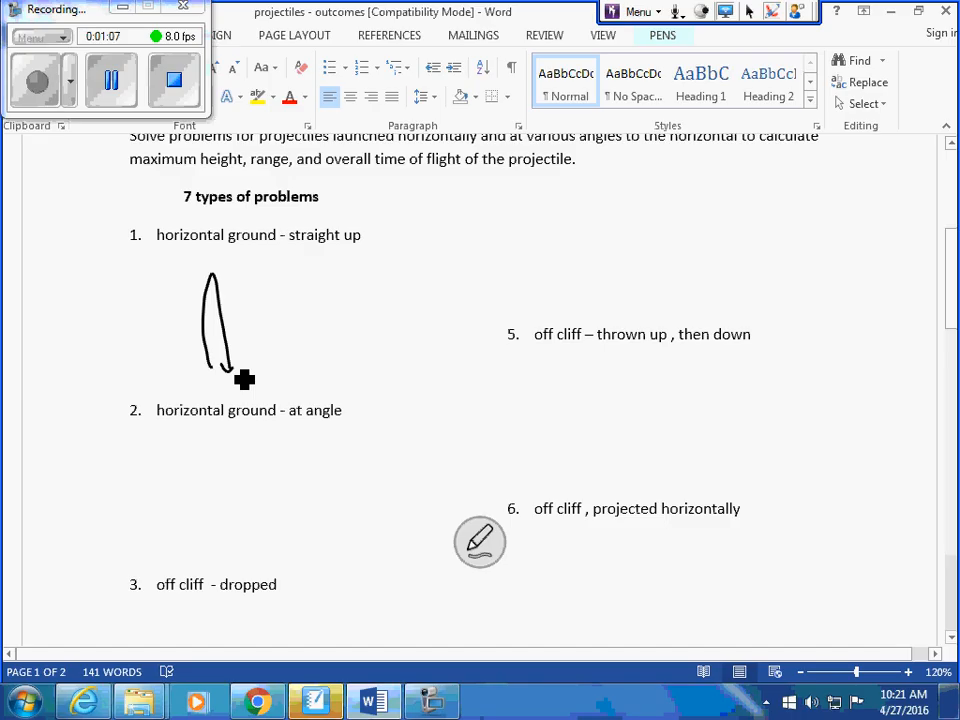
left_click_drag(100, 532, 312, 540)
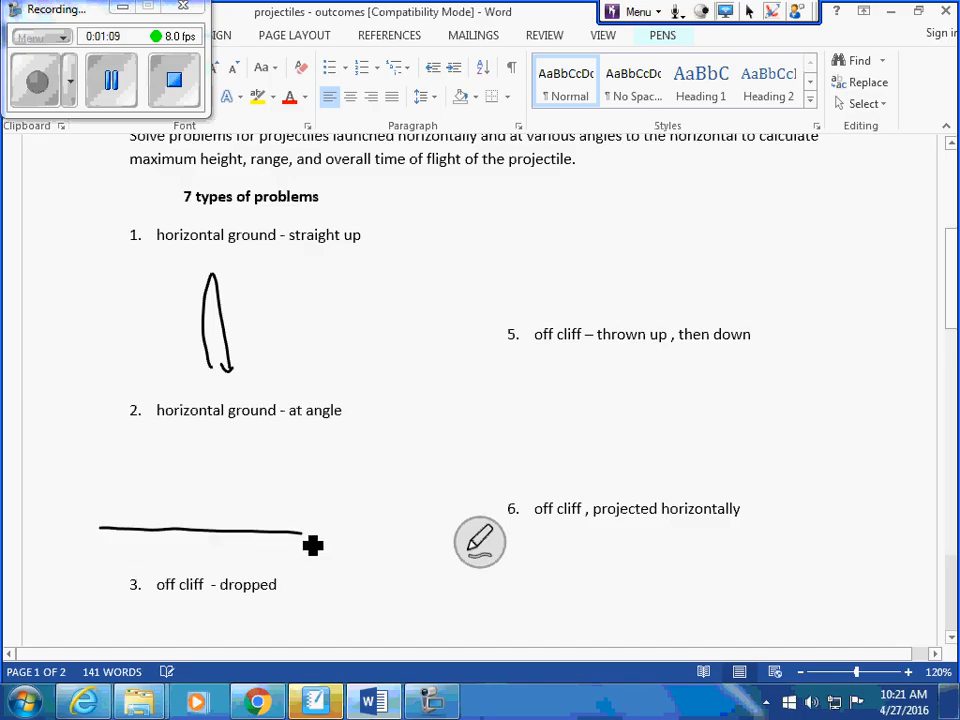
left_click_drag(100, 528, 300, 528)
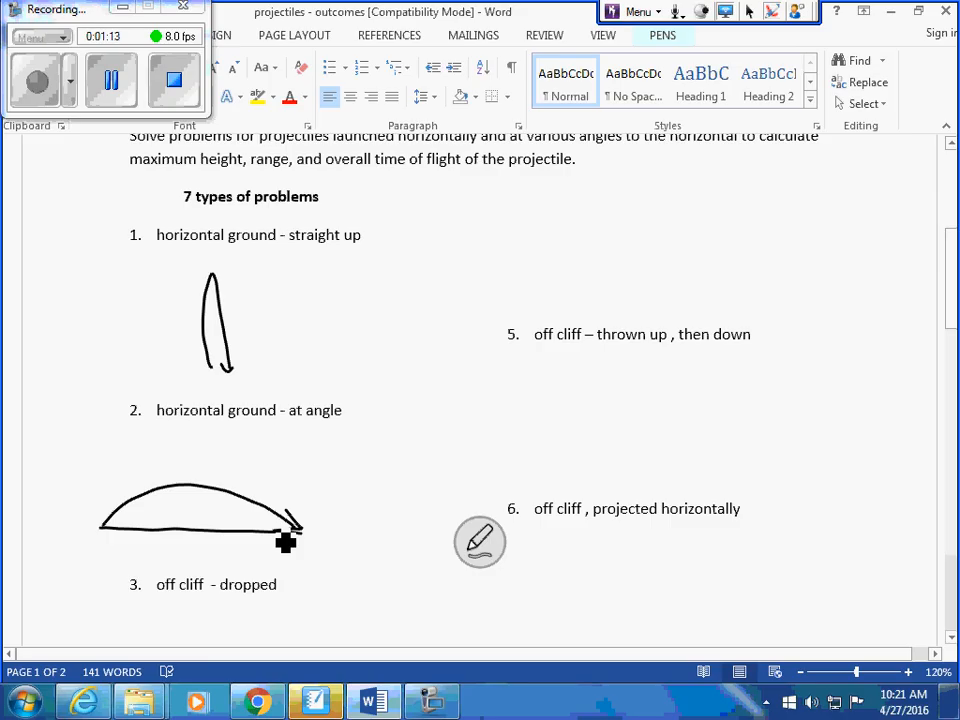
Sketch the cliff outline and falling path for the dropped-object problem further down
scroll("down", 3)
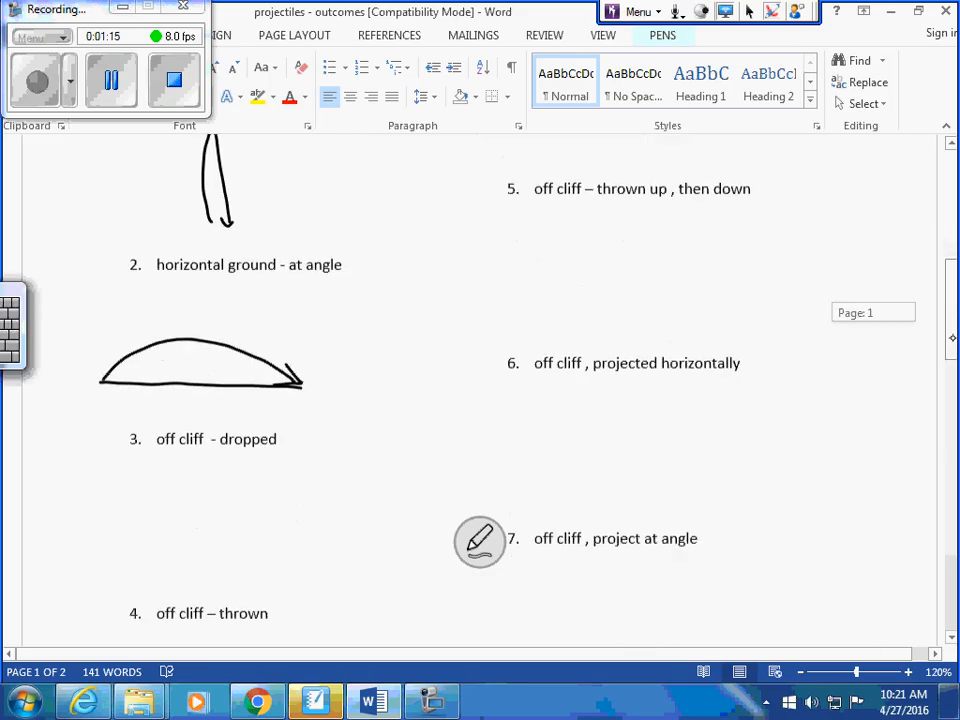
scroll("down", 3)
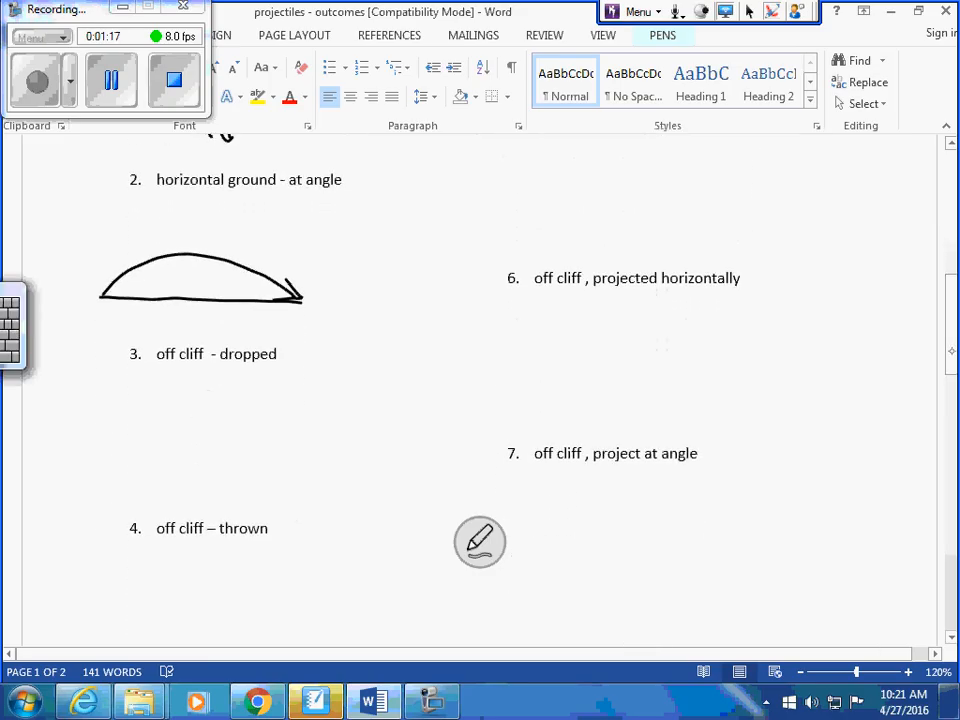
left_click_drag(150, 400, 150, 490)
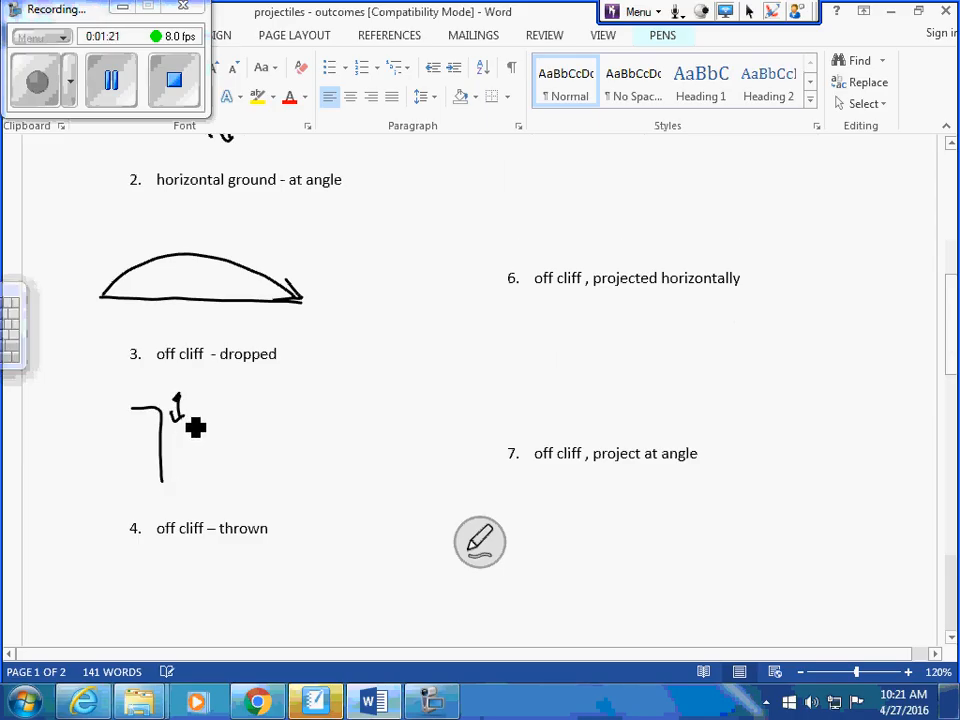
left_click_drag(160, 560, 190, 640)
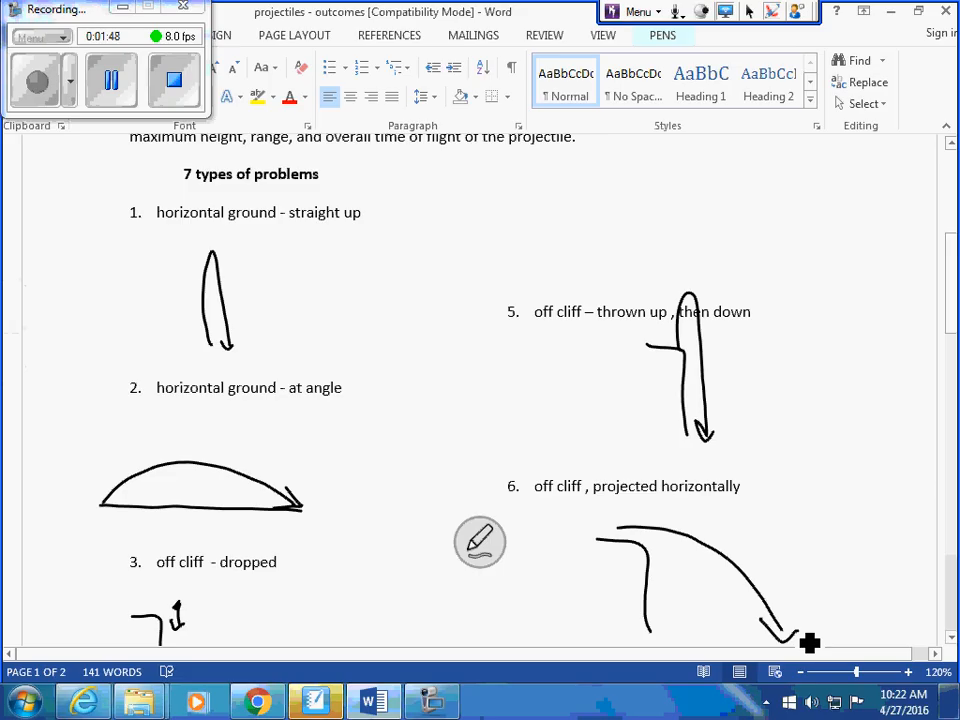
Sketch the cliff and angled launch path for problem 7
scroll("down", 3)
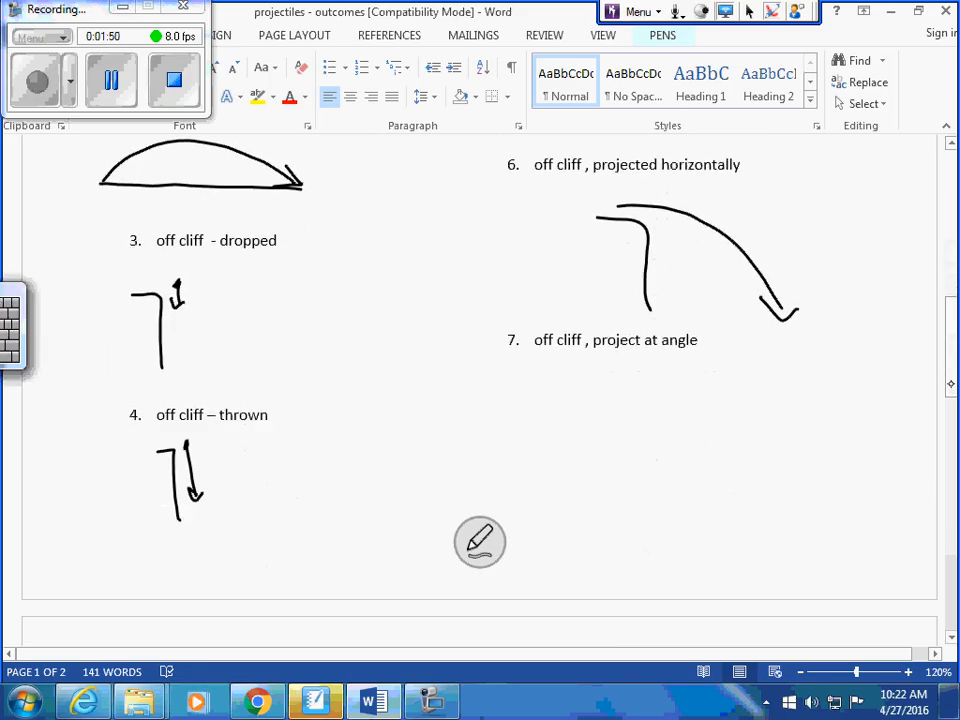
left_click_drag(550, 424, 610, 580)
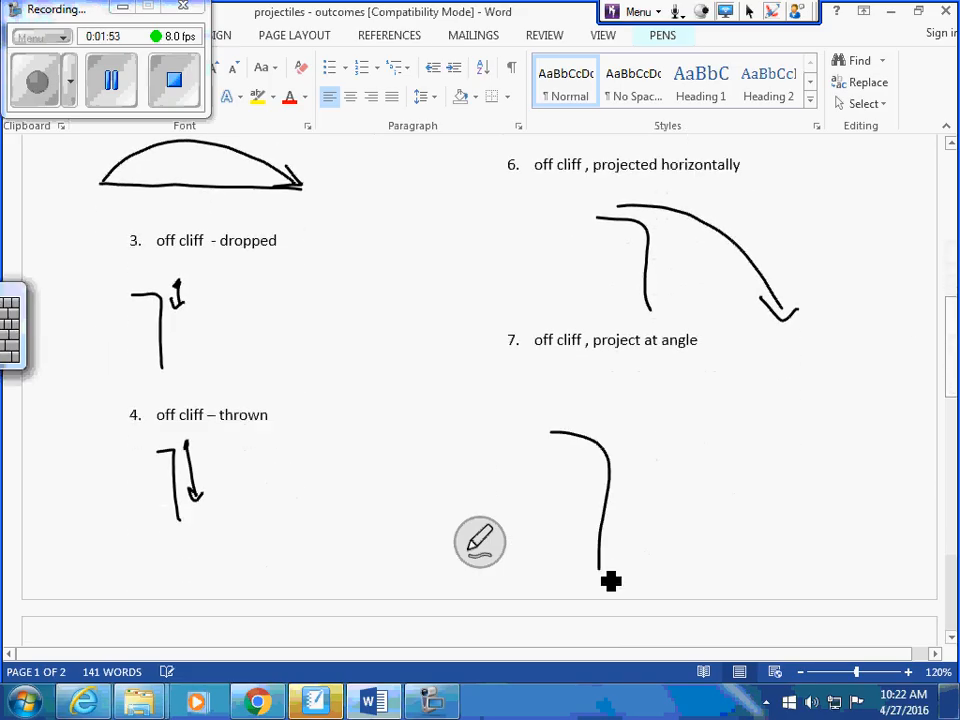
left_click_drag(600, 430, 790, 550)
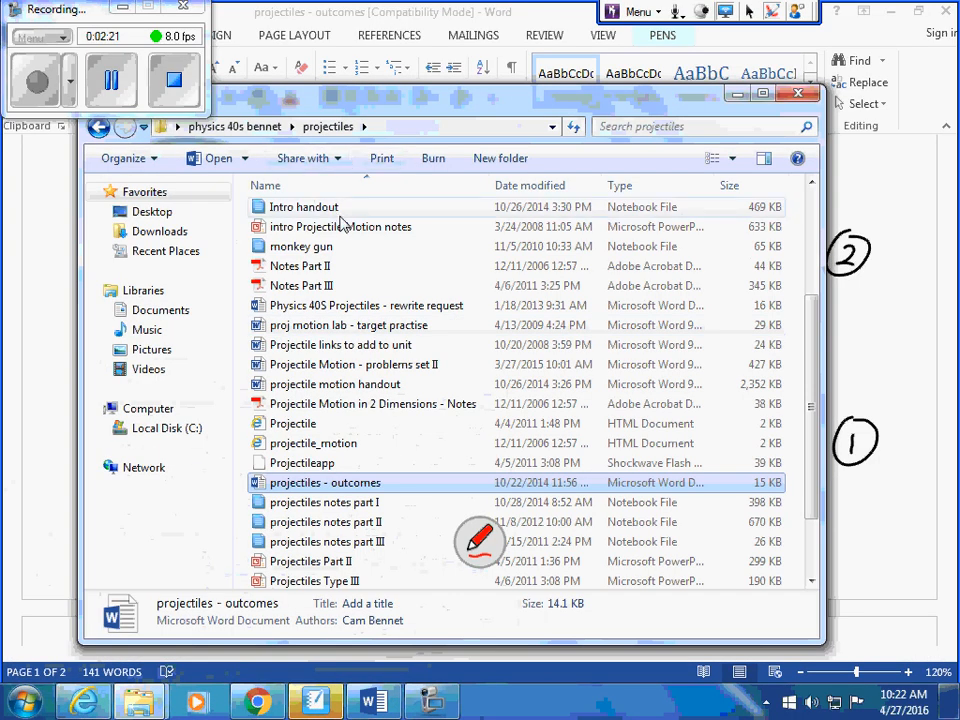
double_click(304, 206)
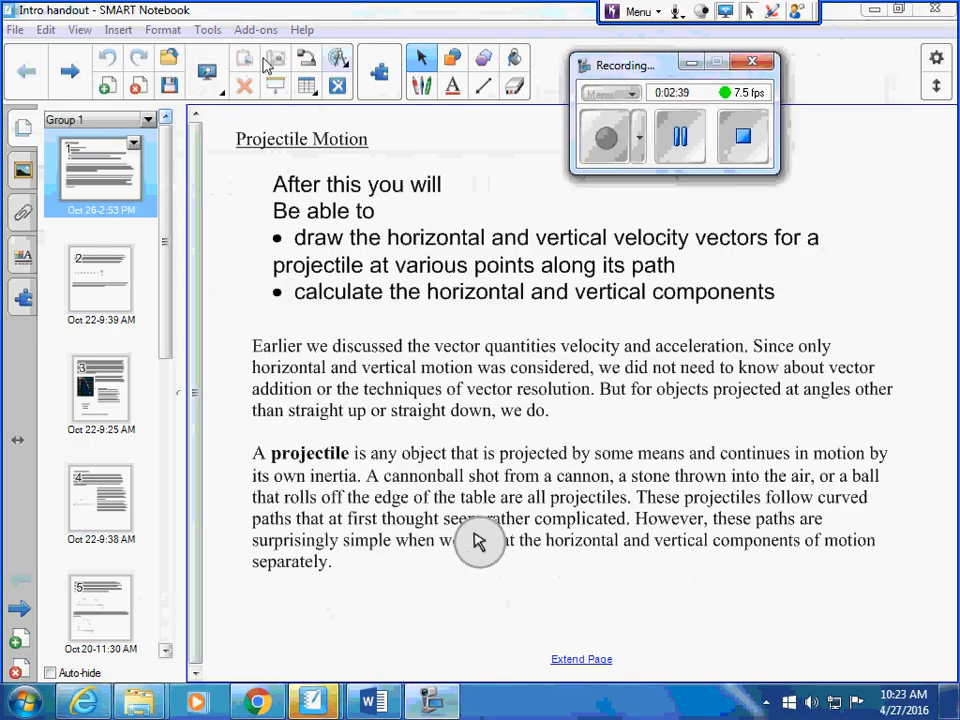
left_click(68, 72)
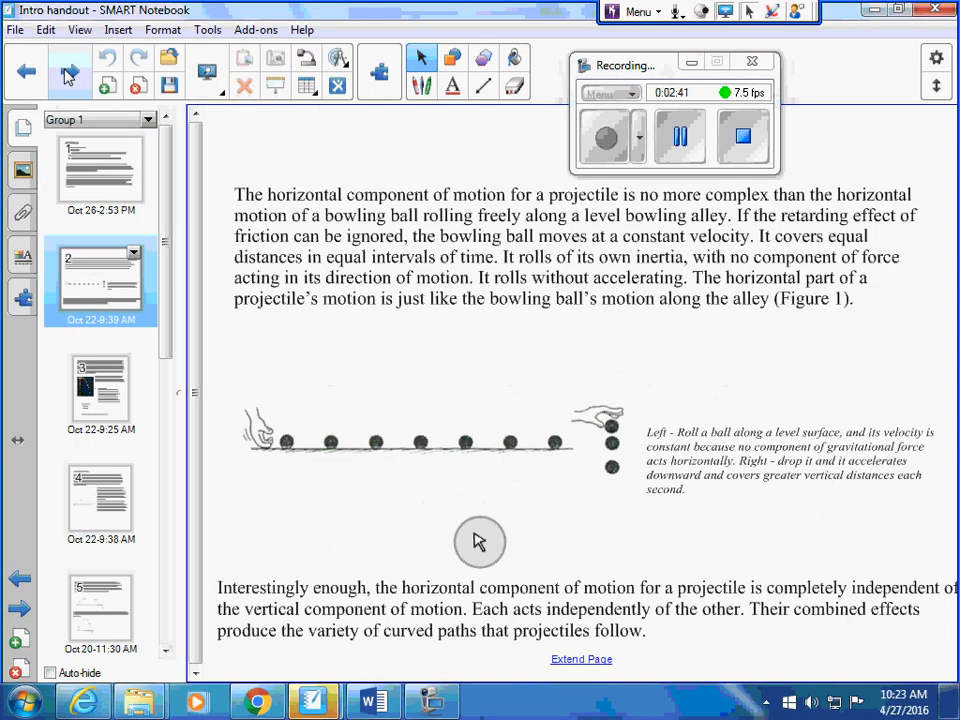
scroll("down", 3)
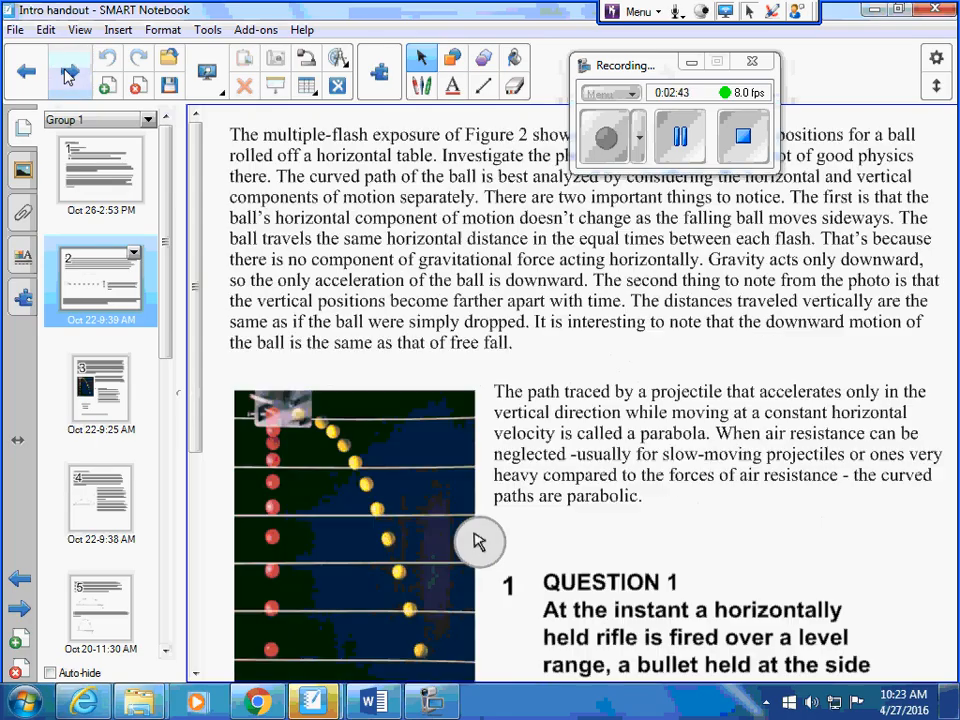
left_click(100, 390)
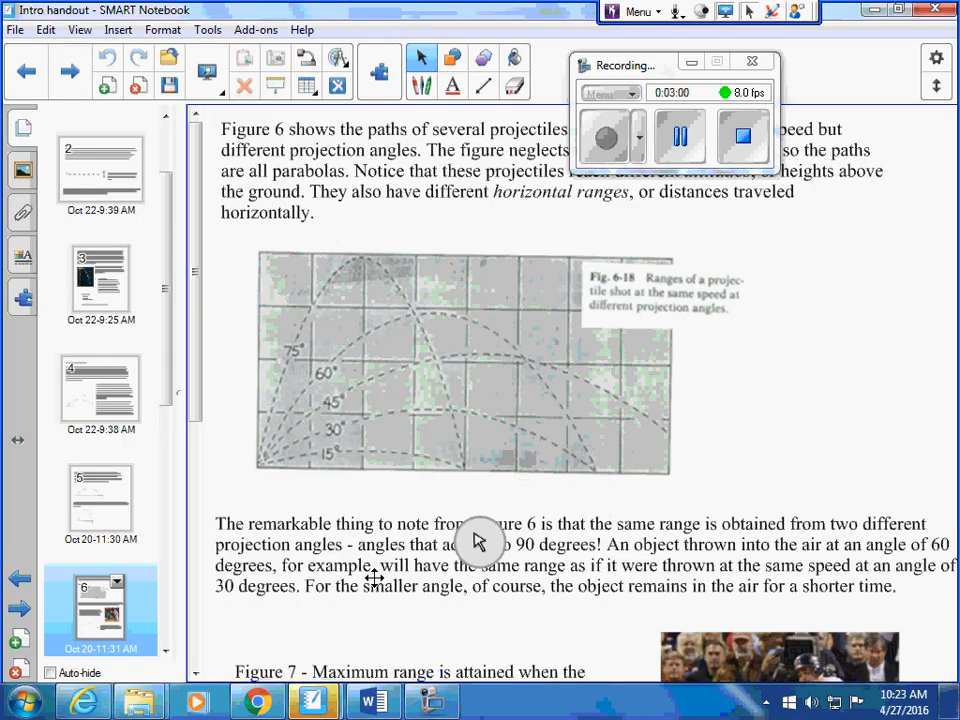
scroll("down", 3)
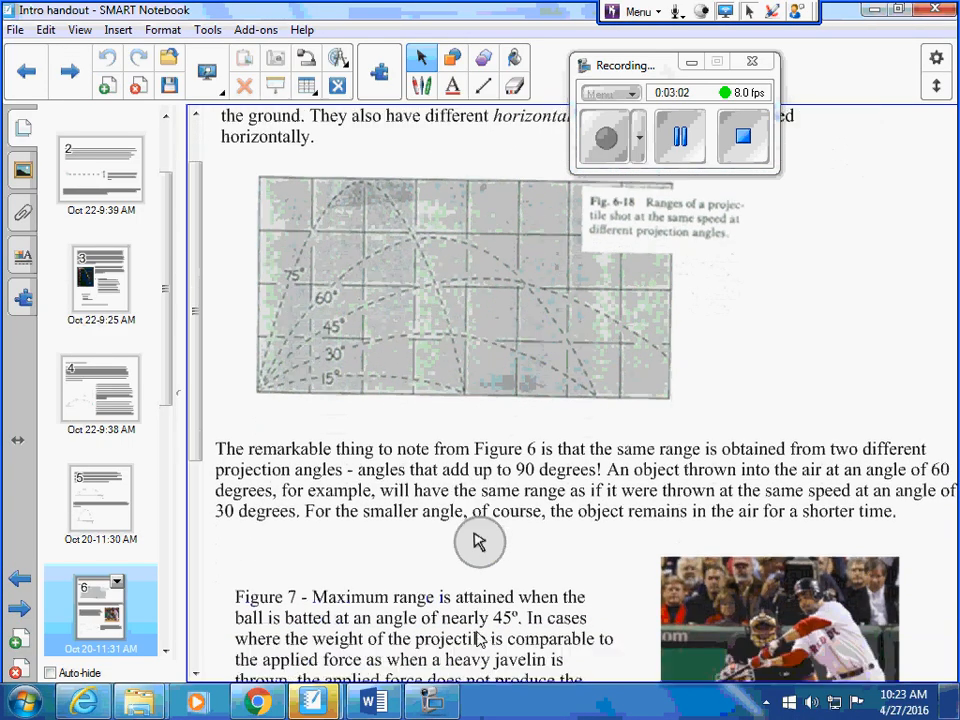
scroll("down", 3)
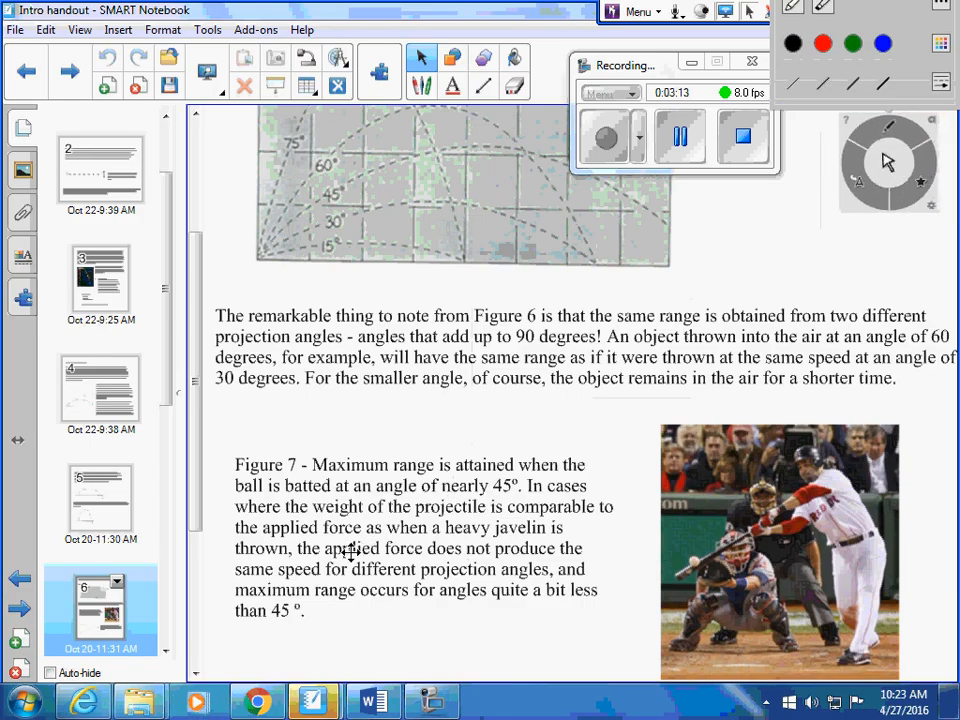
mouse_move(364, 566)
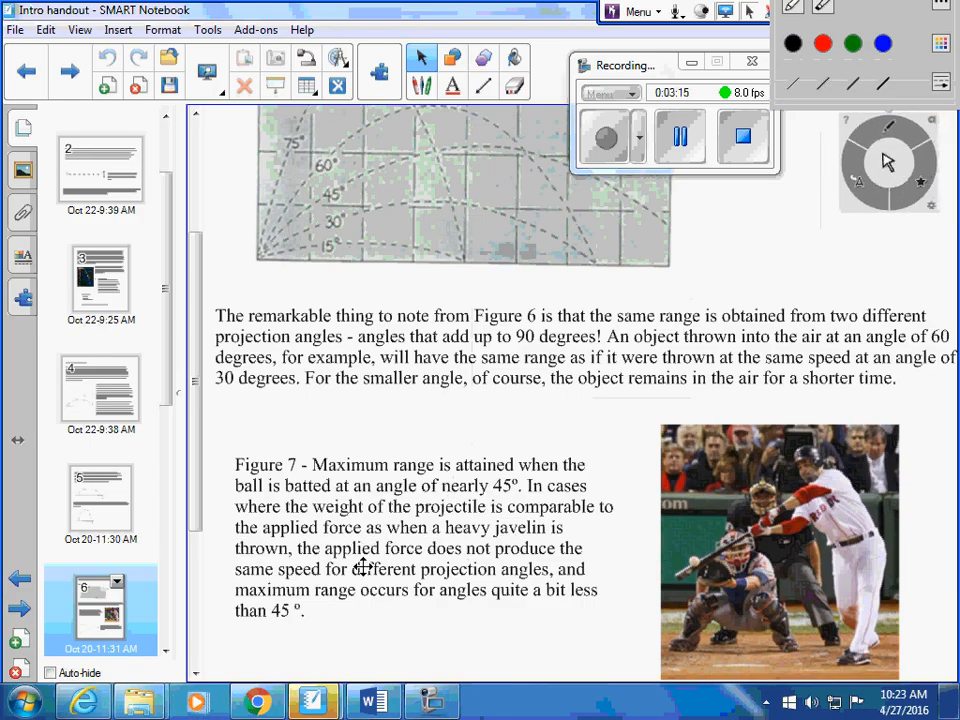
mouse_move(346, 588)
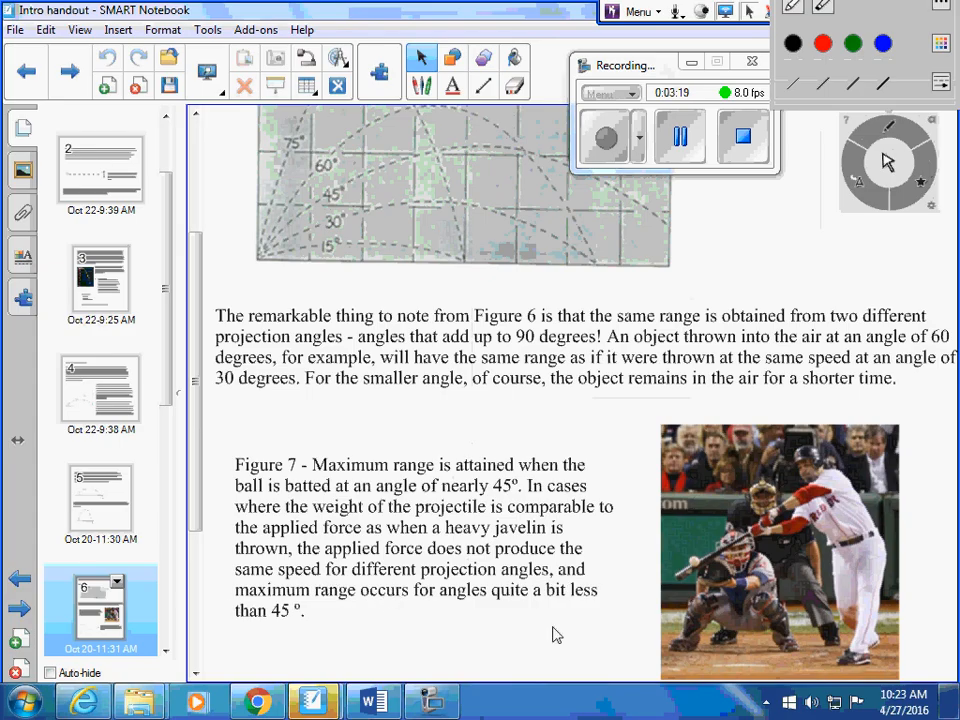
mouse_move(512, 544)
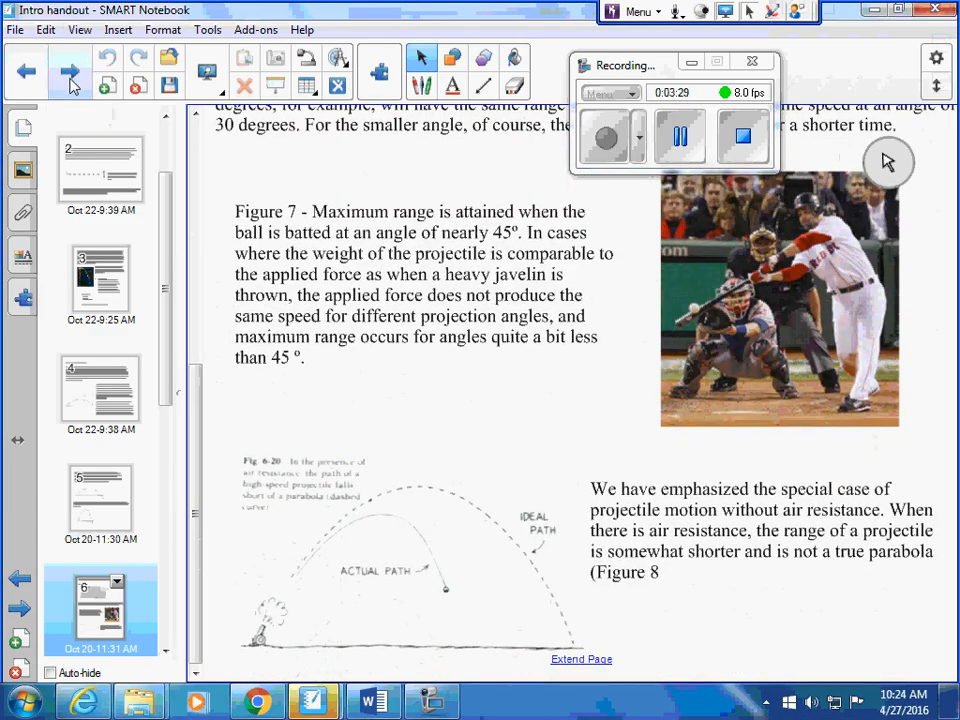
left_click(62, 70)
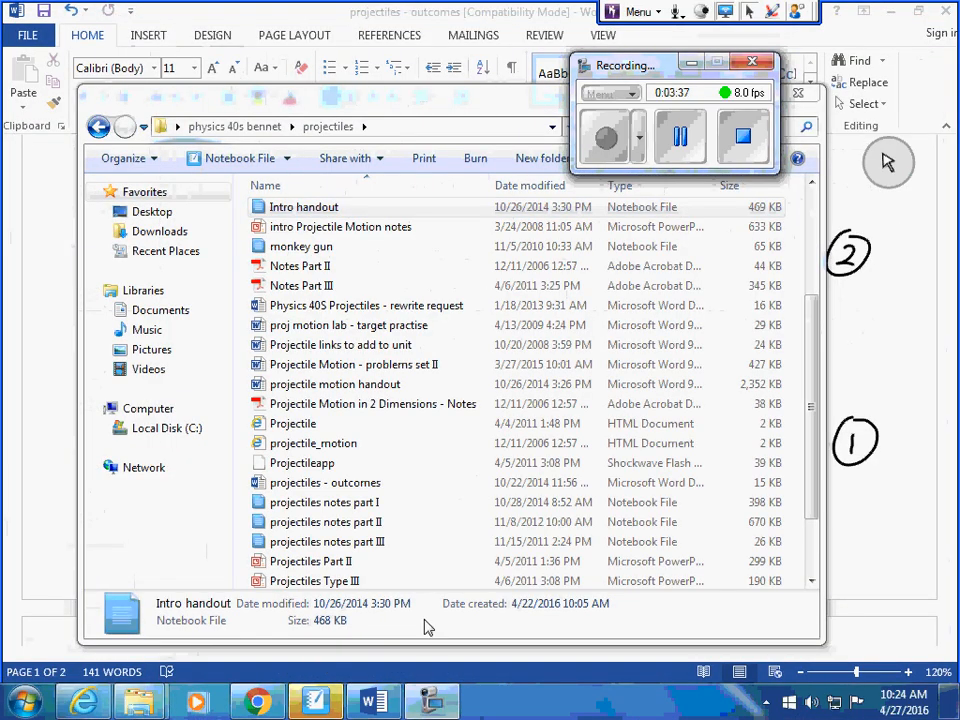
left_click(334, 384)
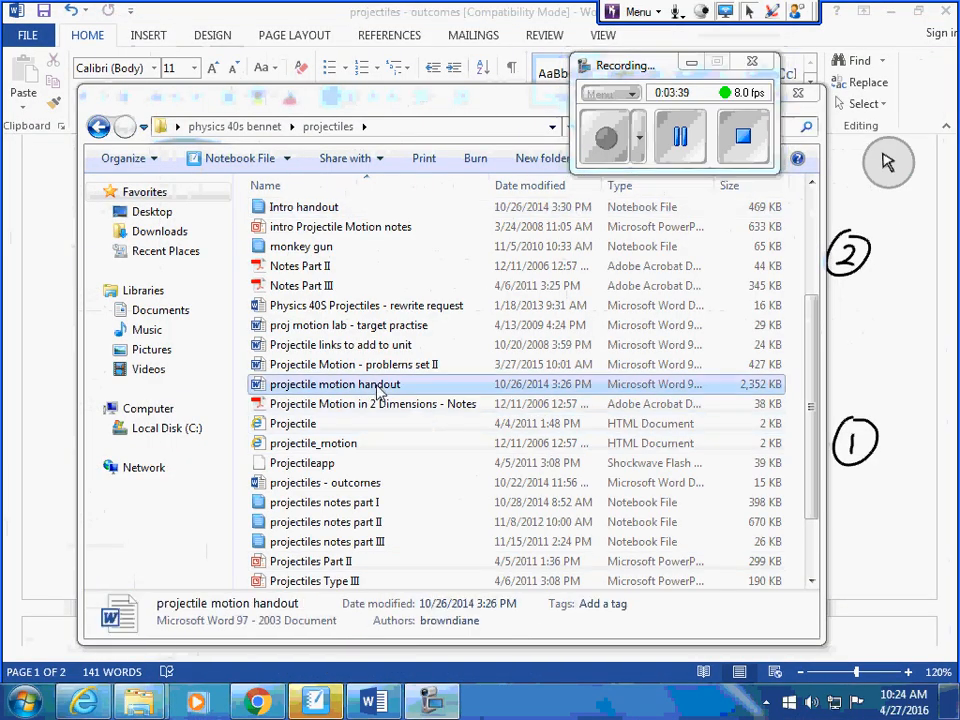
Open the projectile motion handout from Explorer and scroll through it in Word
double_click(332, 384)
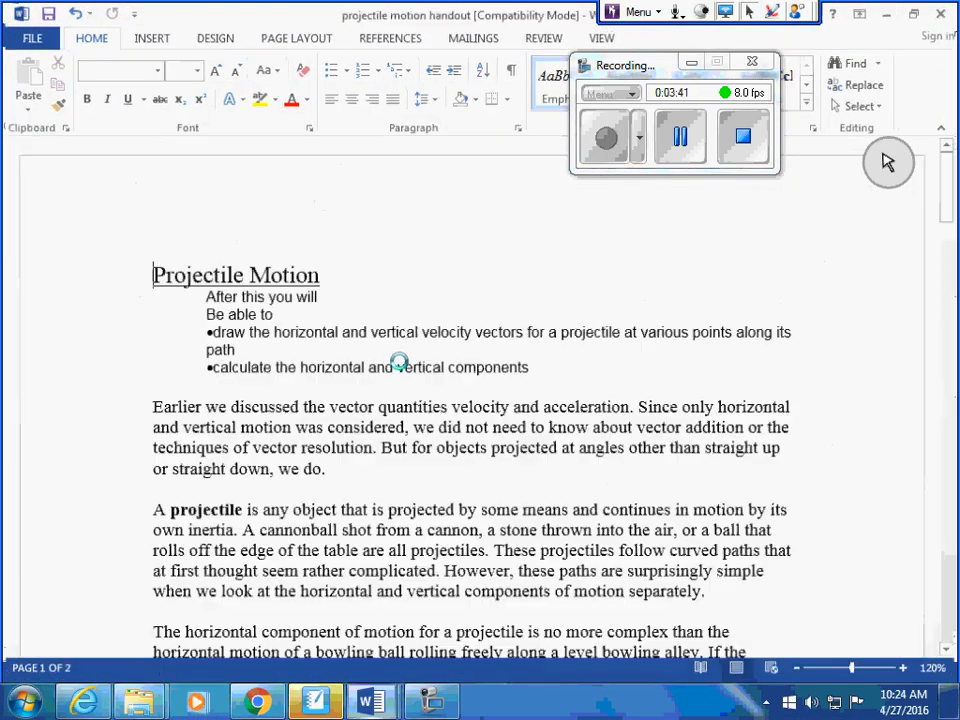
scroll("down", 3)
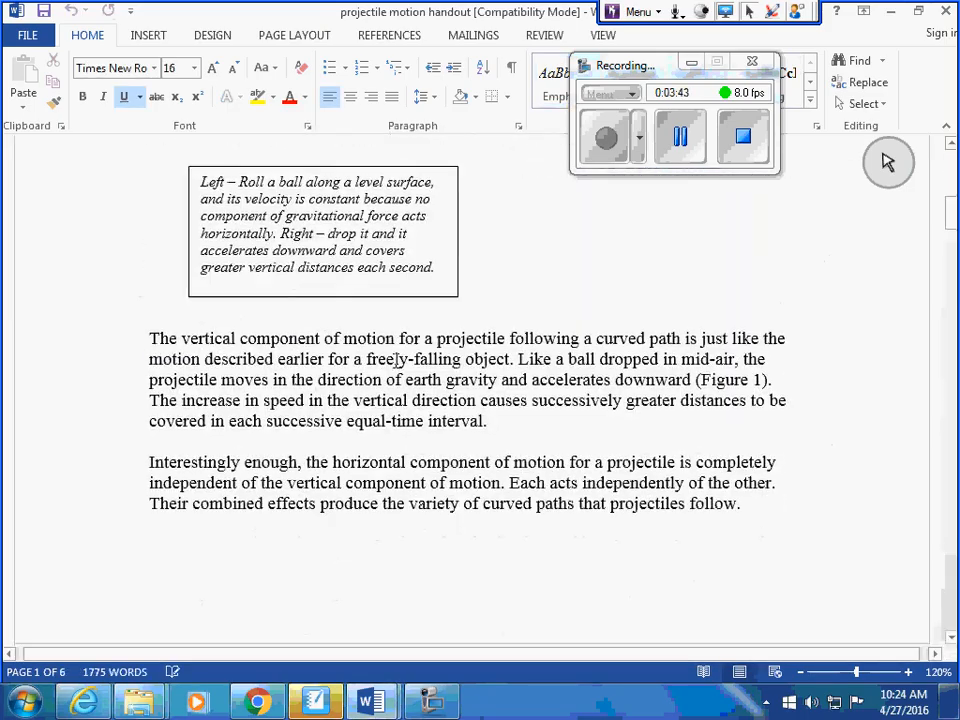
scroll("down", 3)
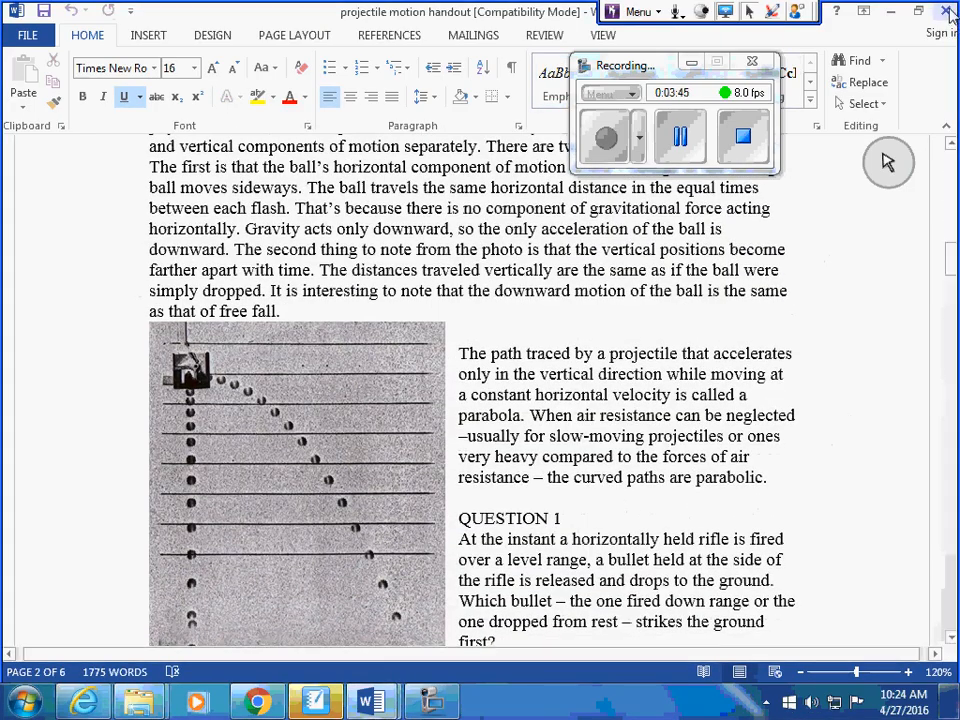
left_click(138, 698)
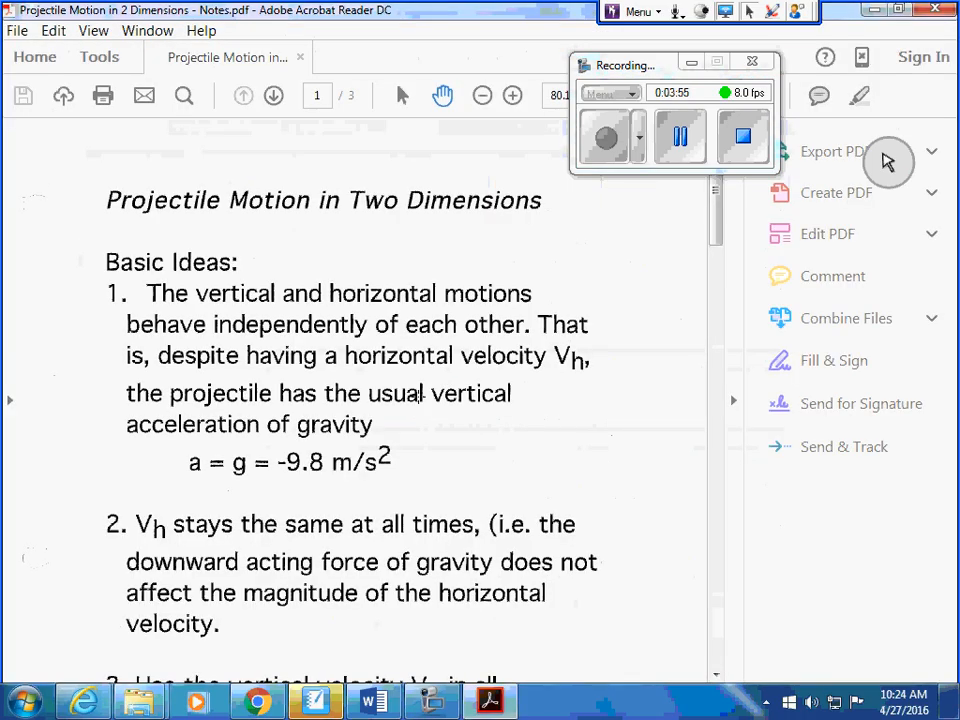
mouse_move(664, 460)
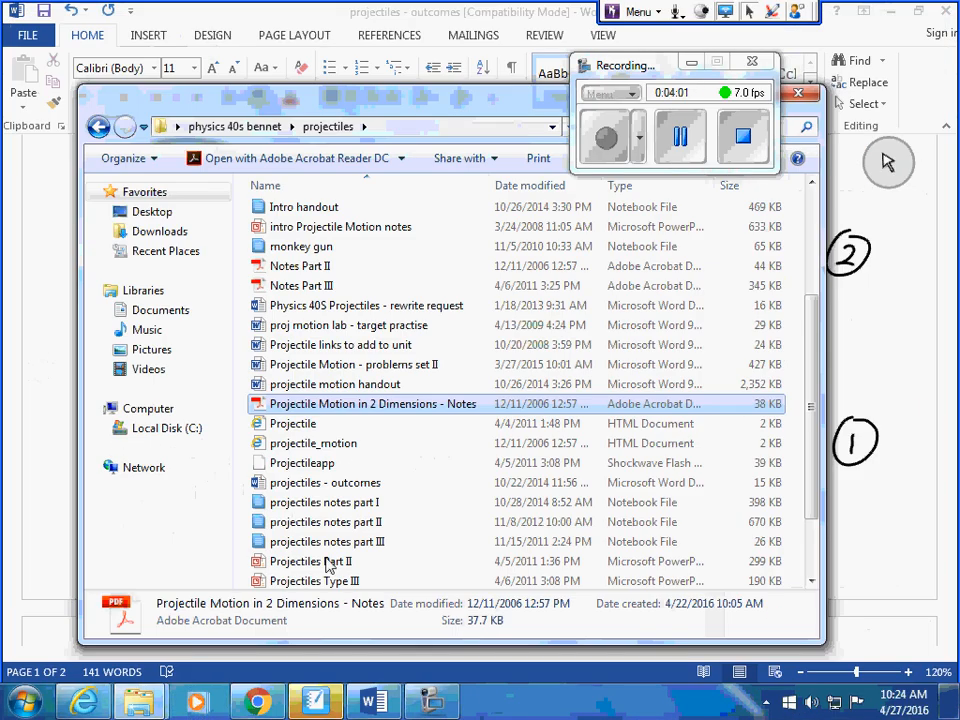
scroll("down", 3)
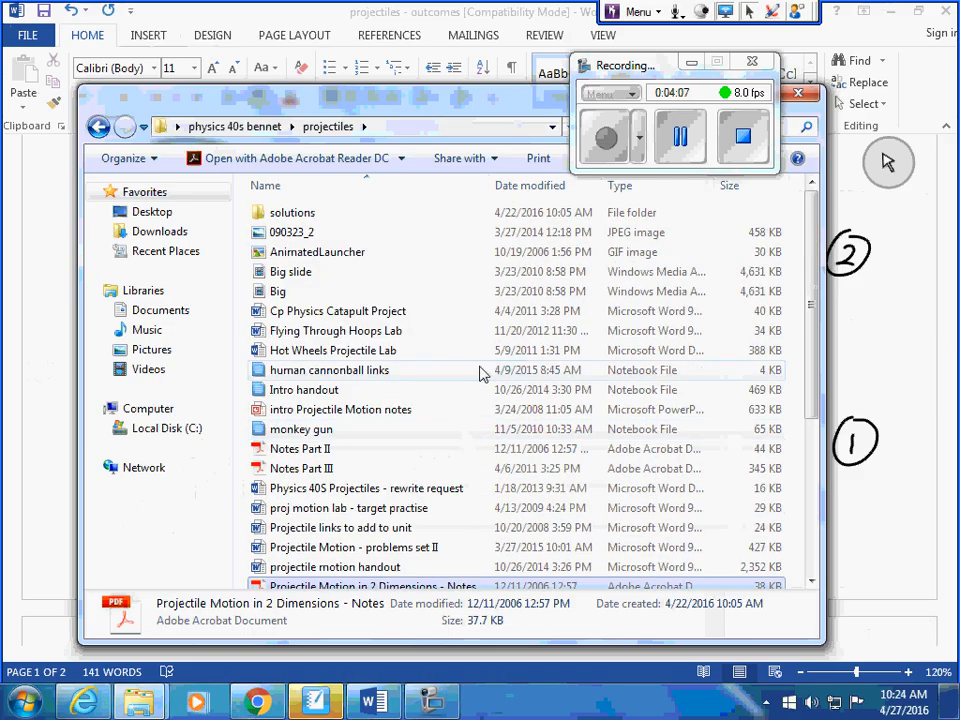
mouse_move(484, 372)
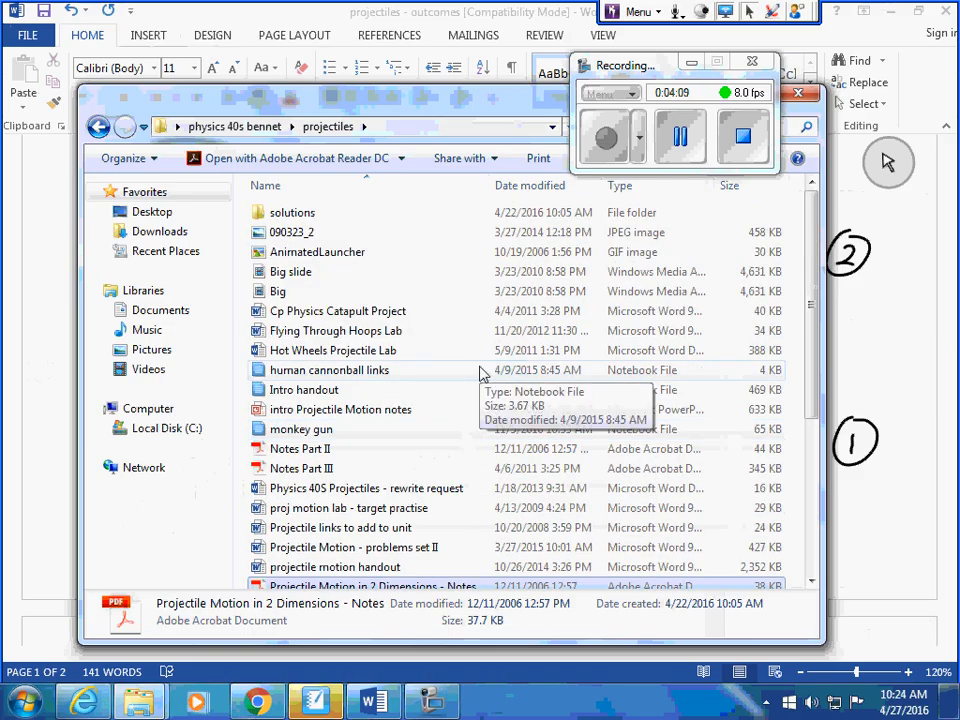